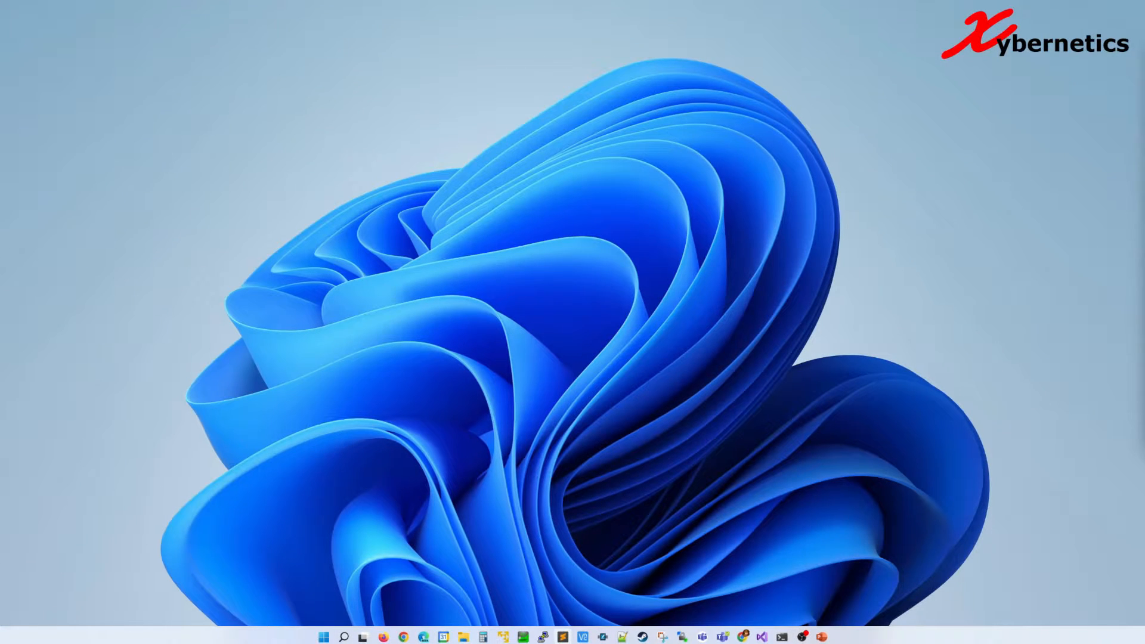
mouse_move(891, 421)
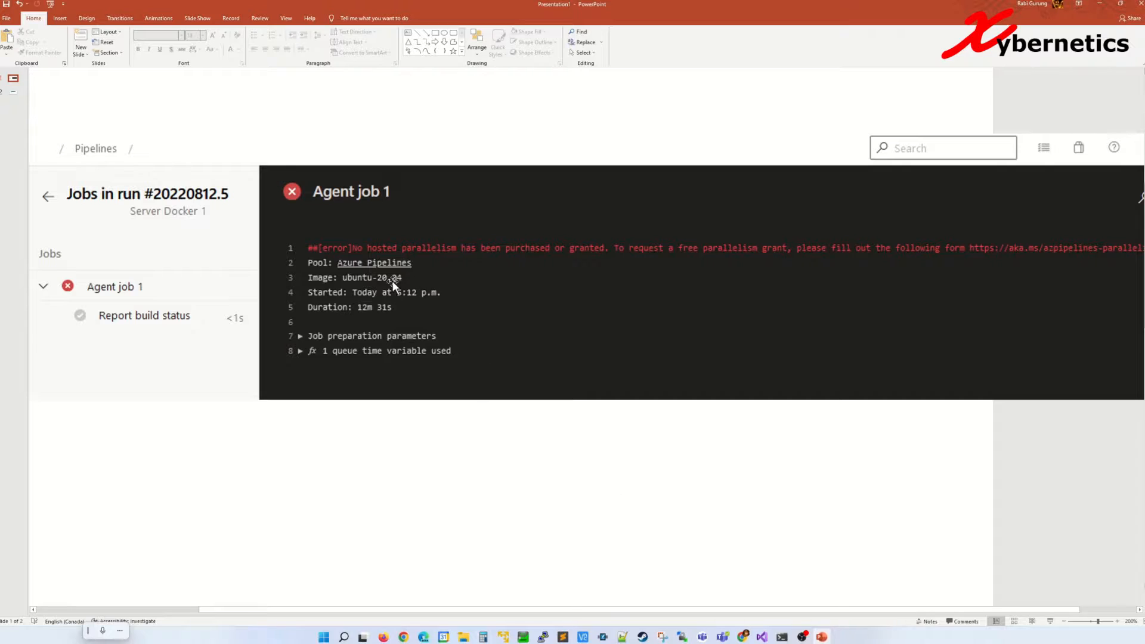
mouse_move(517, 255)
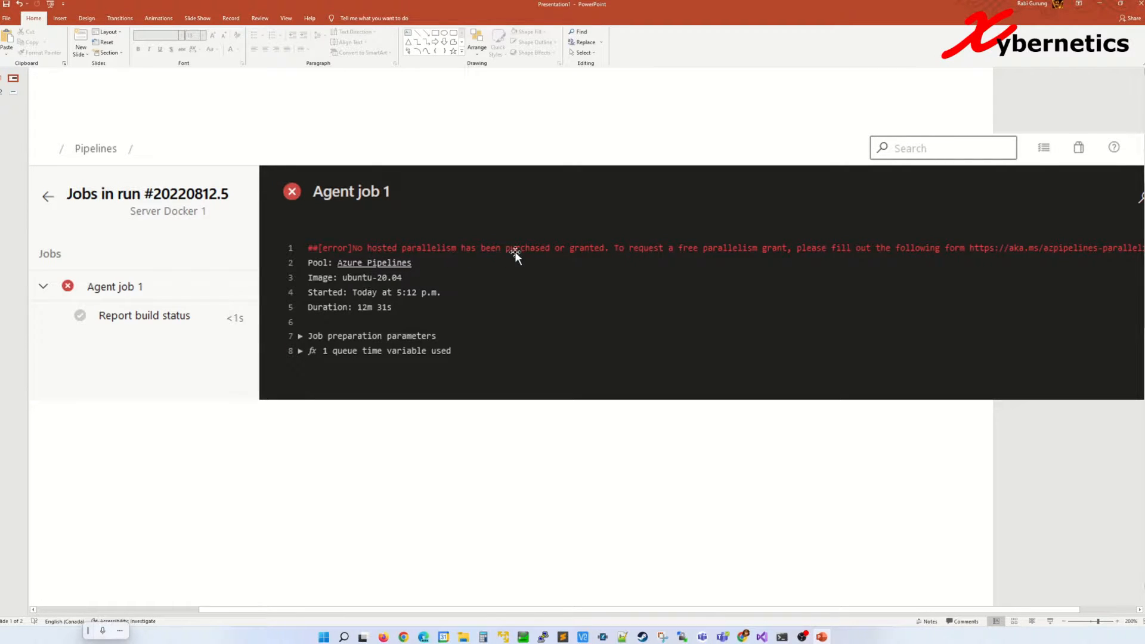
mouse_move(720, 283)
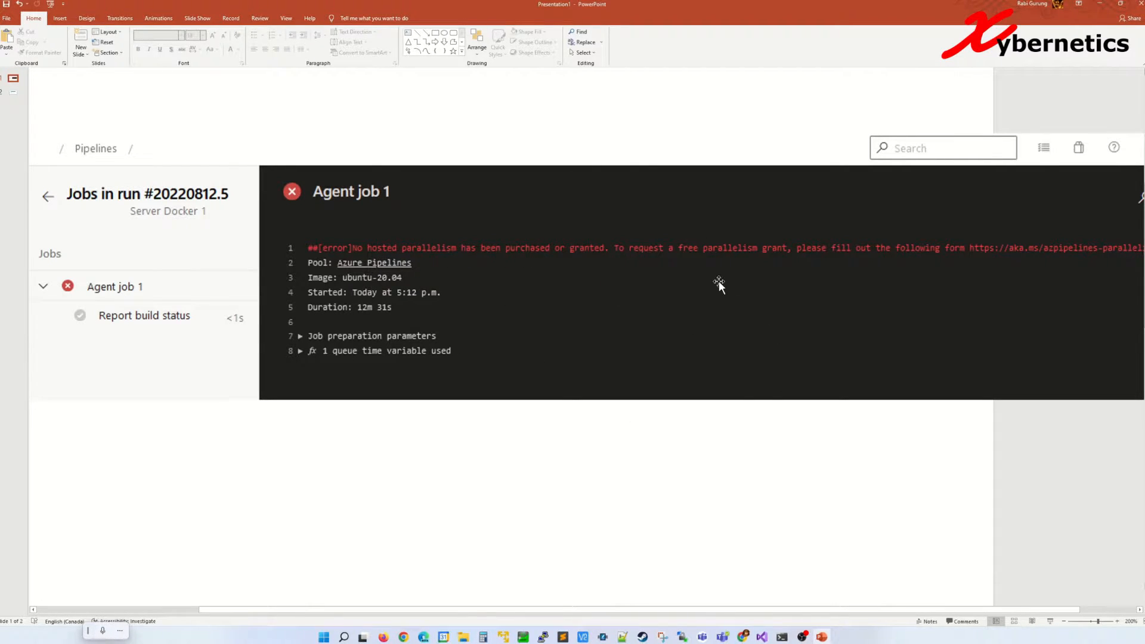
mouse_move(718, 261)
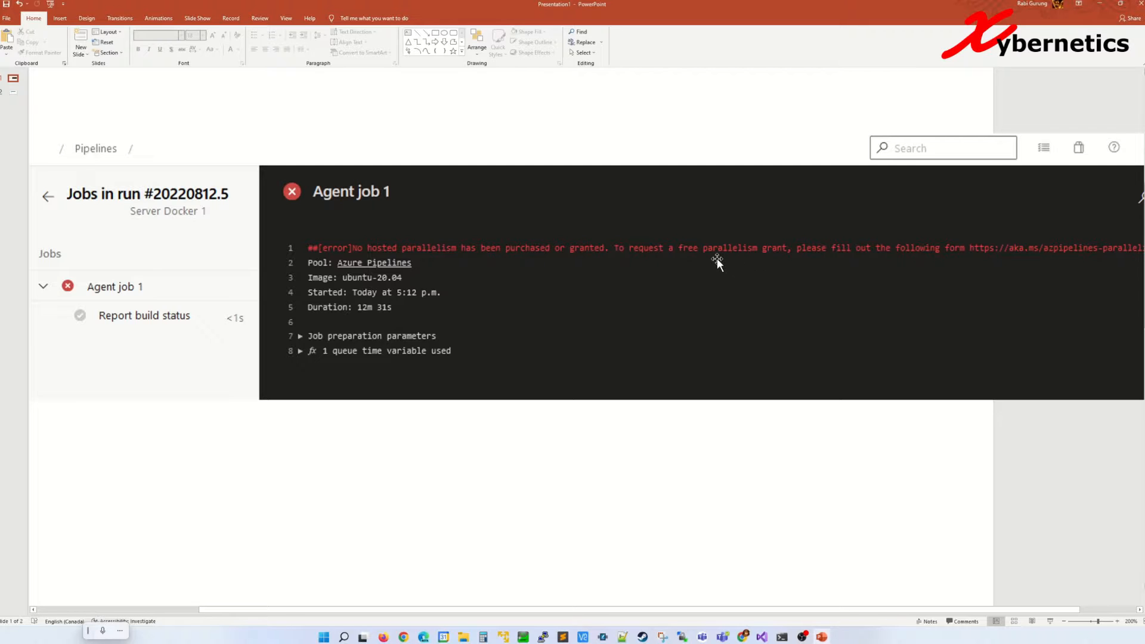
mouse_move(987, 258)
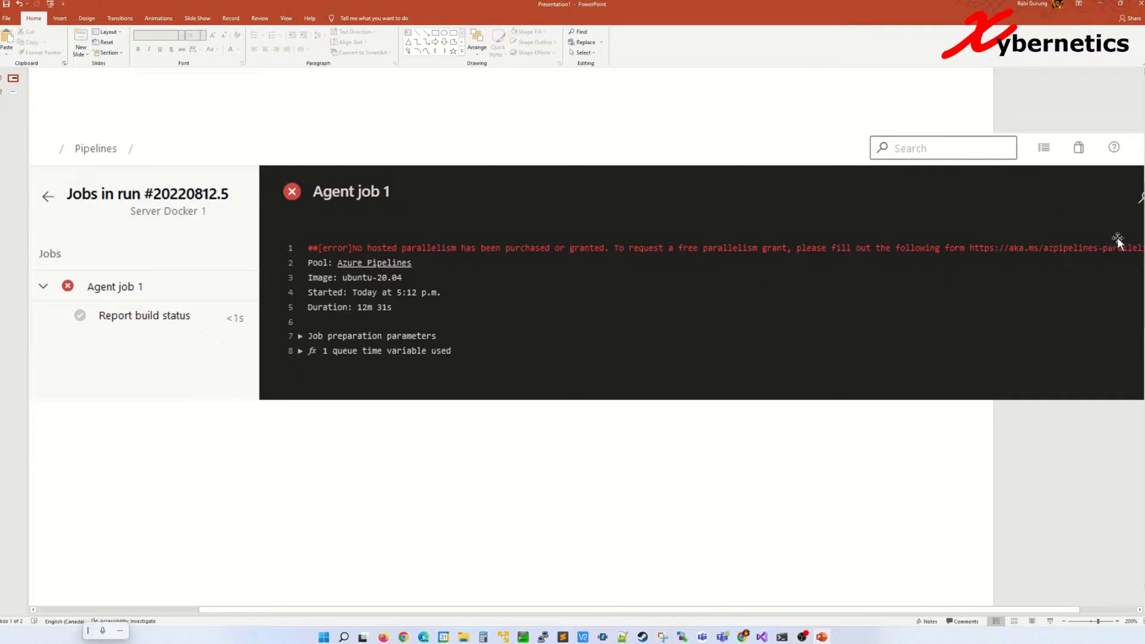
mouse_move(955, 278)
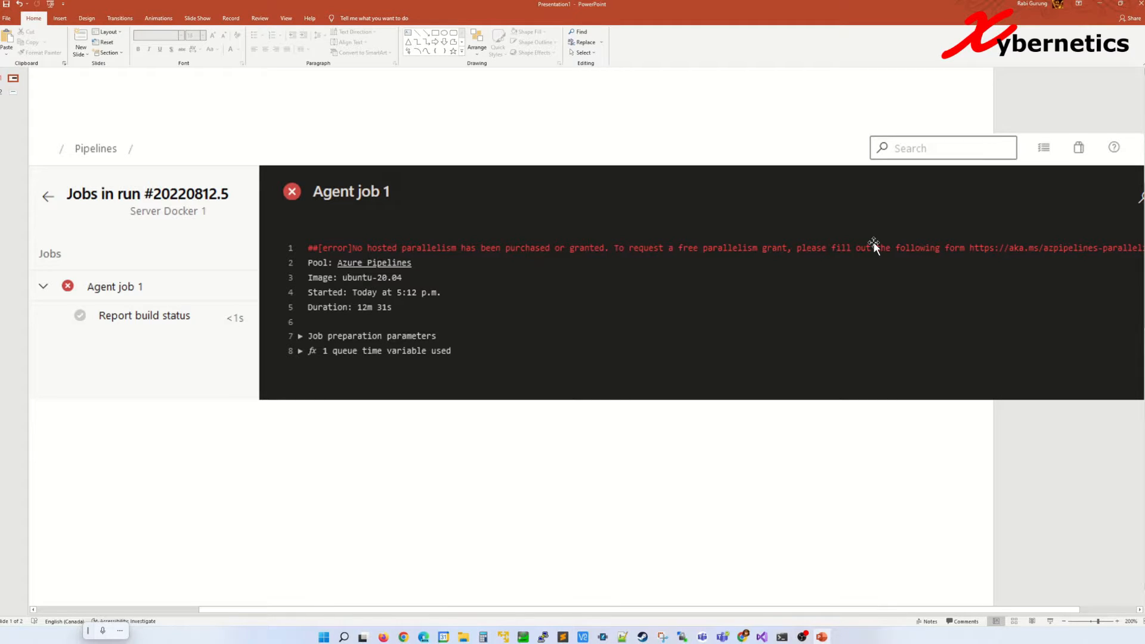
mouse_move(418, 292)
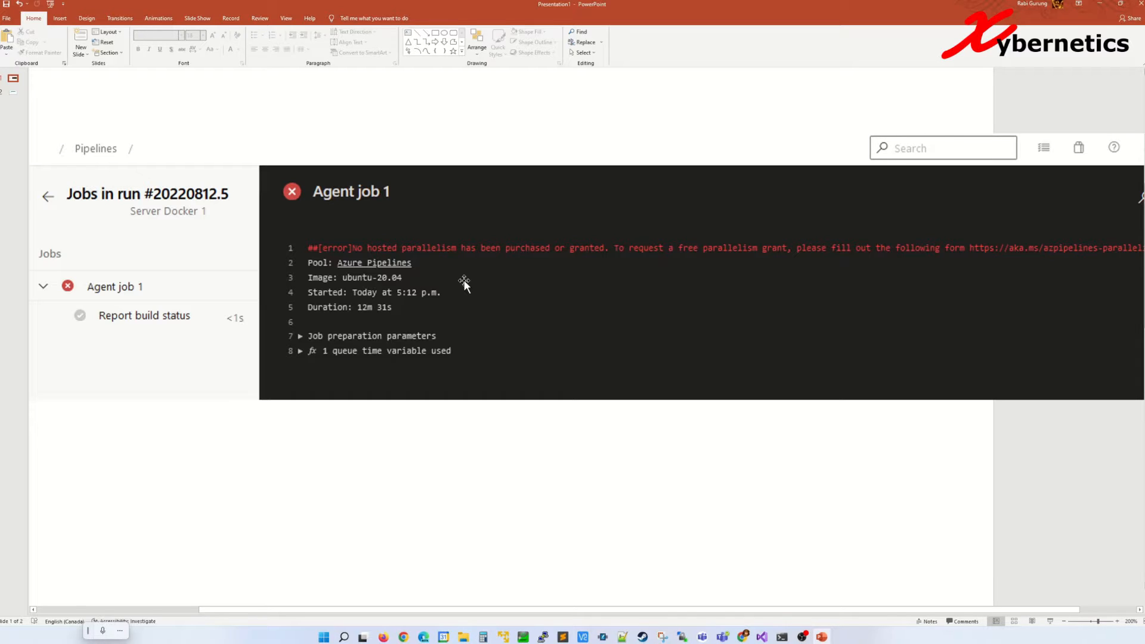
mouse_move(487, 285)
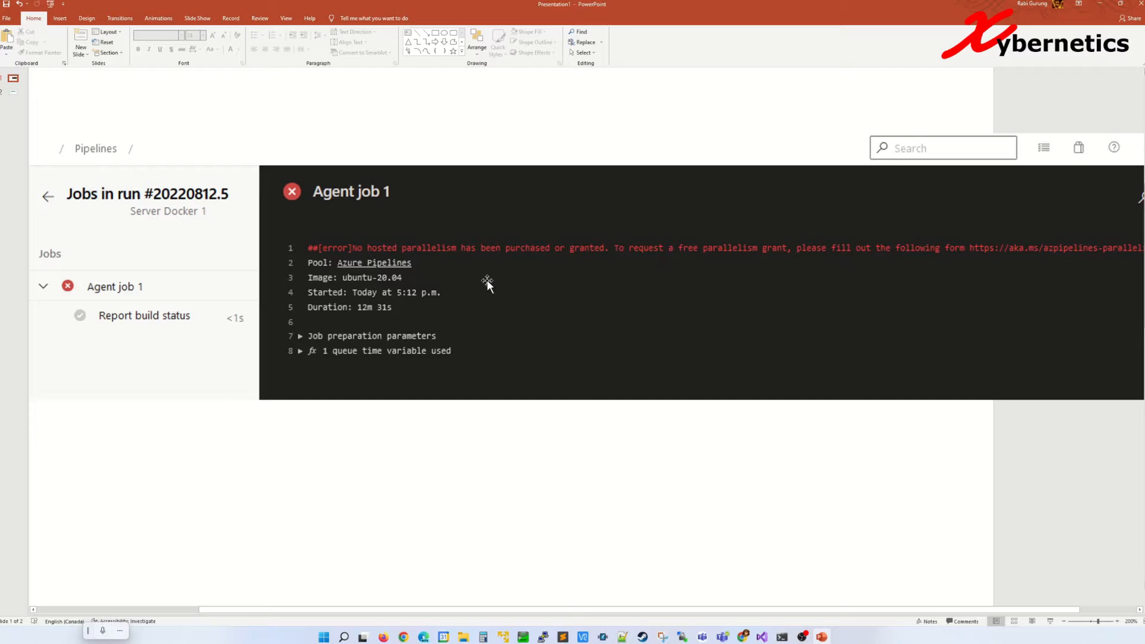
mouse_move(984, 266)
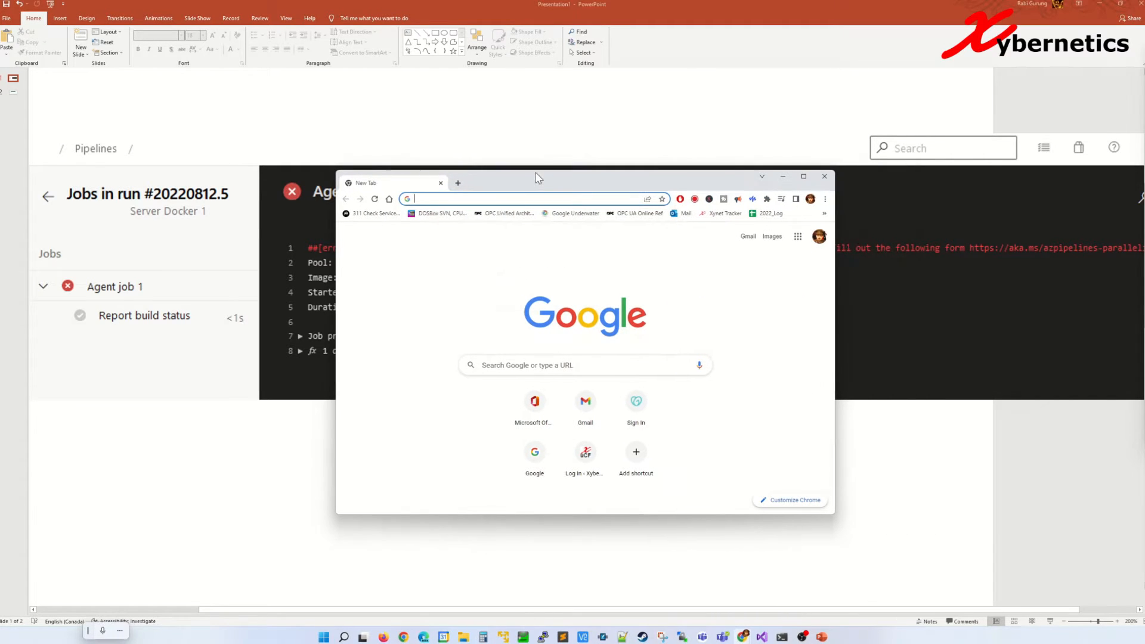
- Load the parallelism request form via the aka.ms/azpipelines-parallelism-request URL
type("https://aka.ms/azpipelines-parallelism-request")
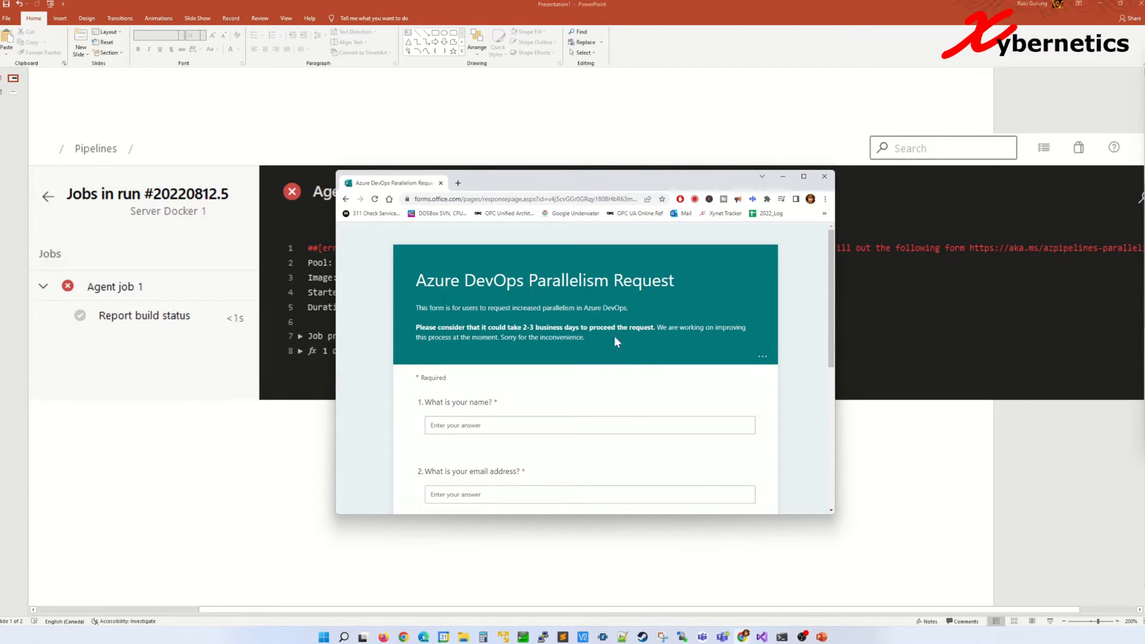
scroll("down", 3)
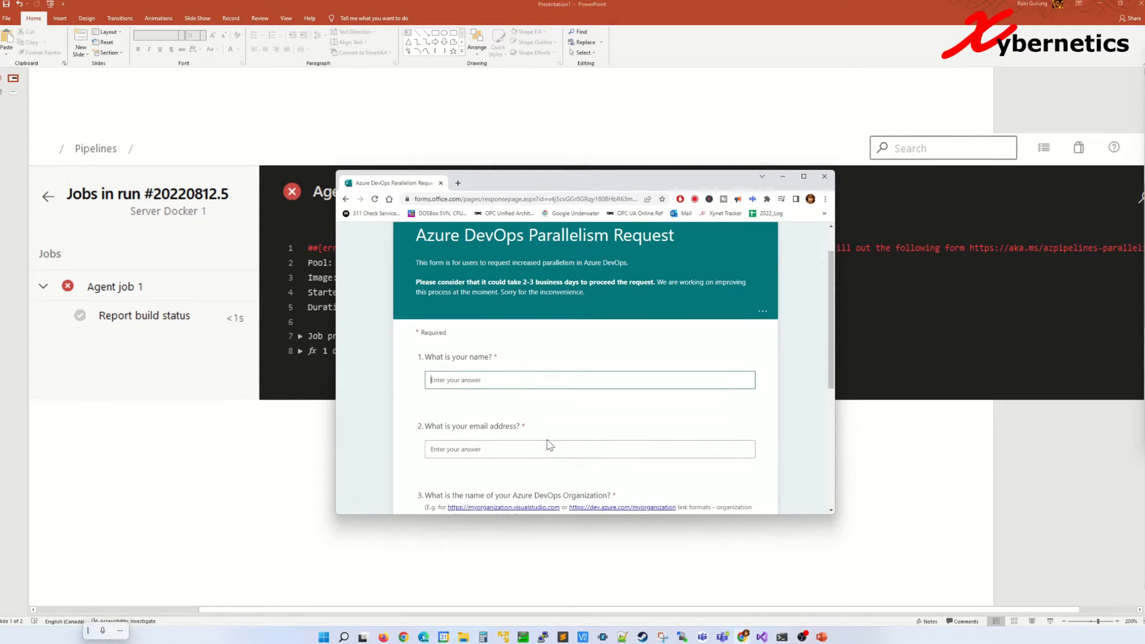
scroll("down", 3)
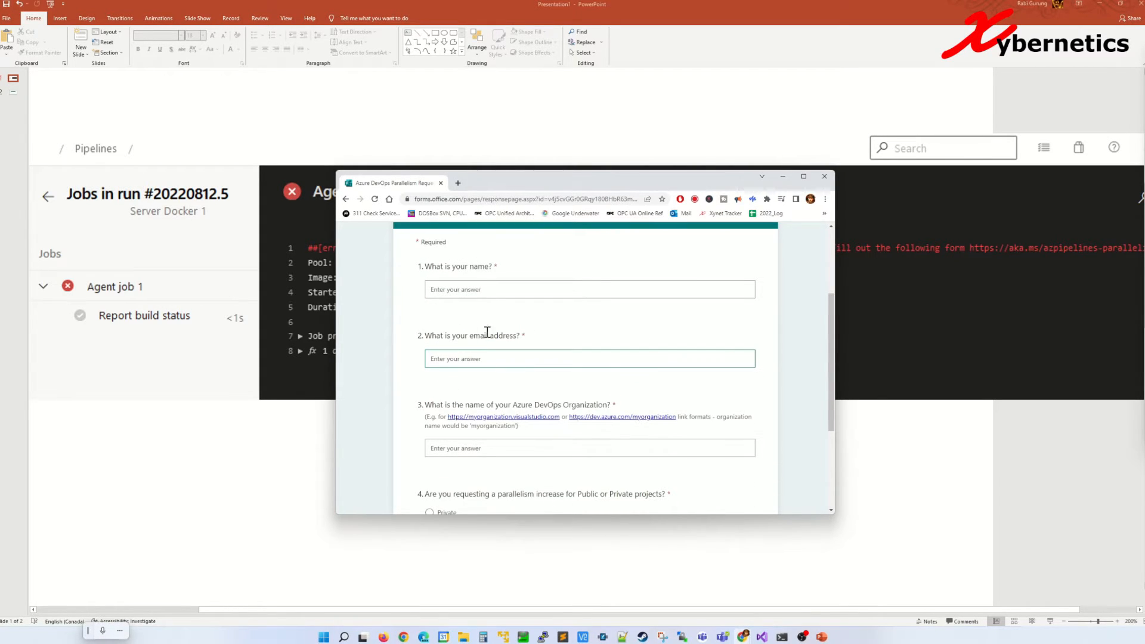
scroll("down", 3)
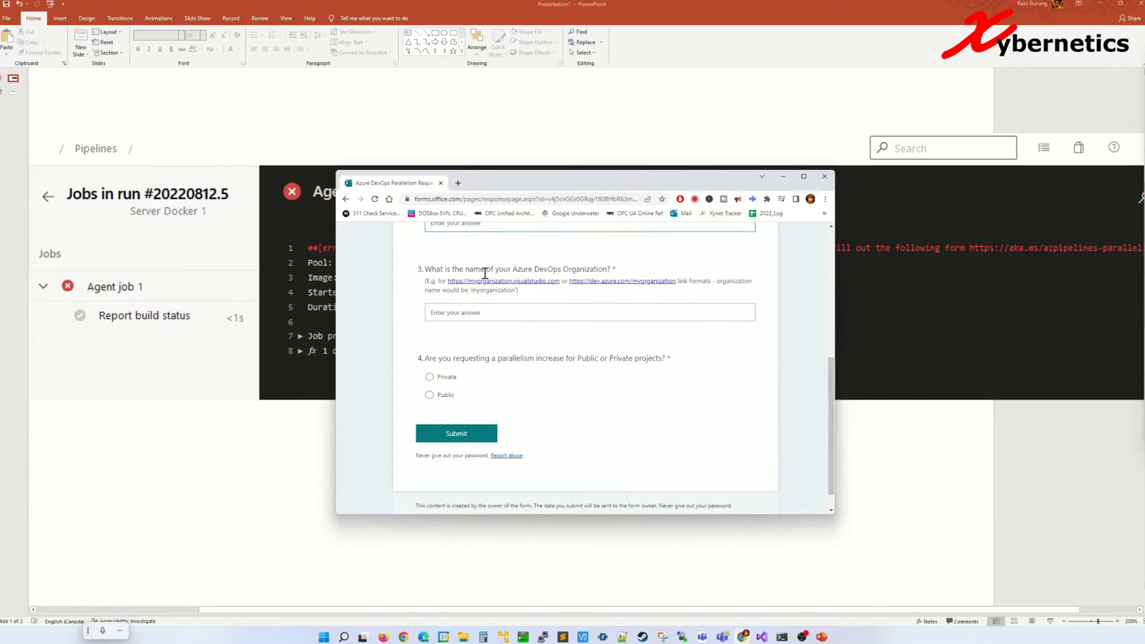
mouse_move(652, 304)
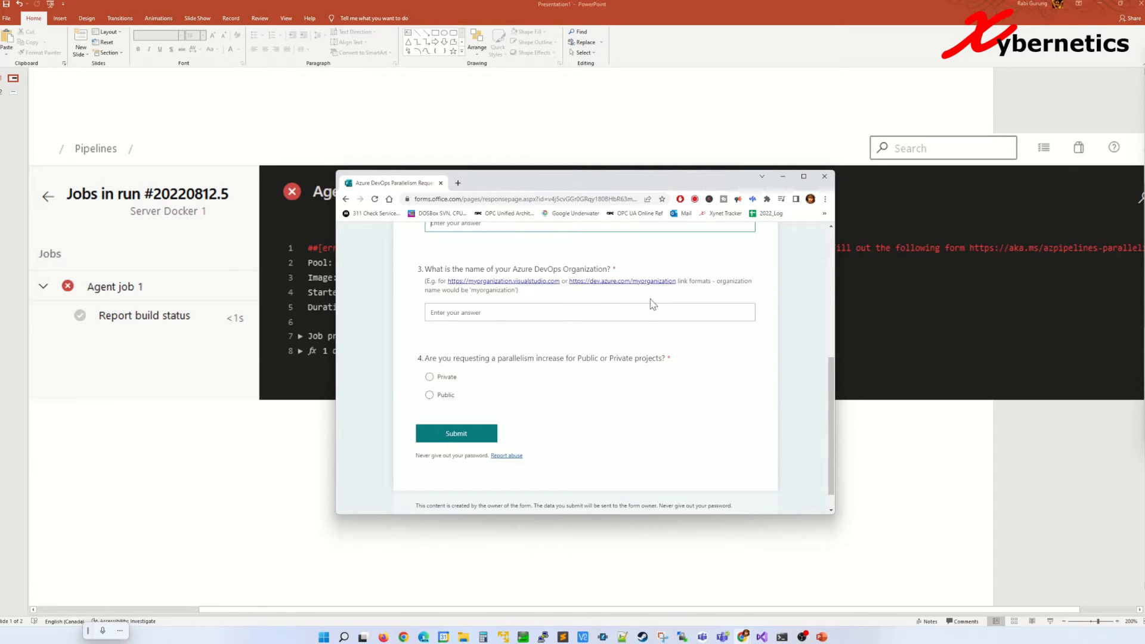
left_click(588, 311)
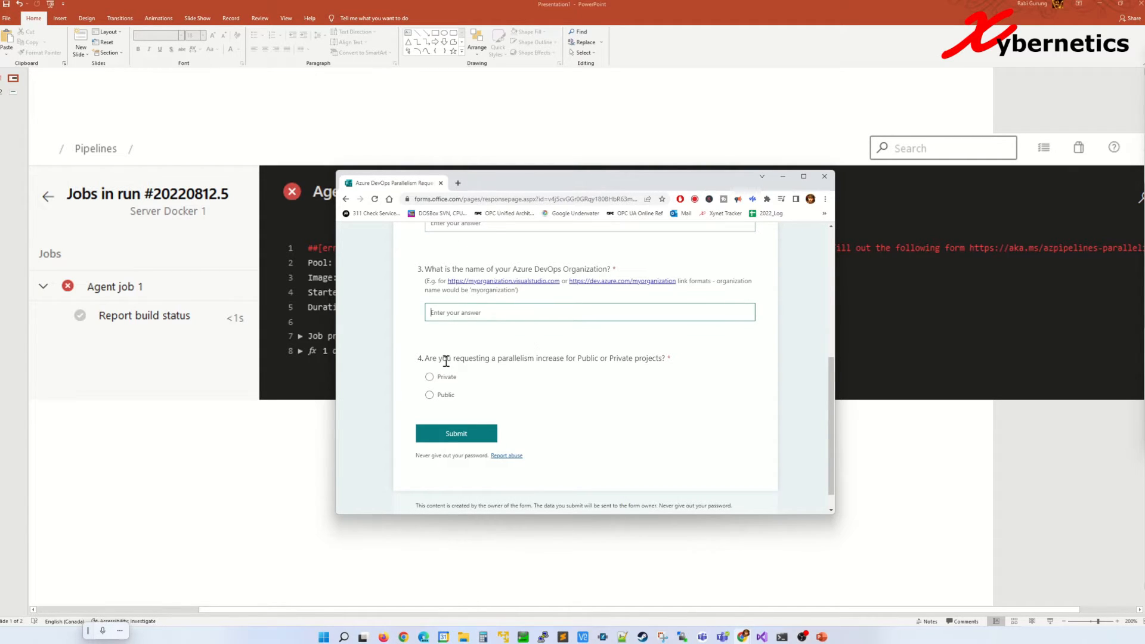
mouse_move(570, 360)
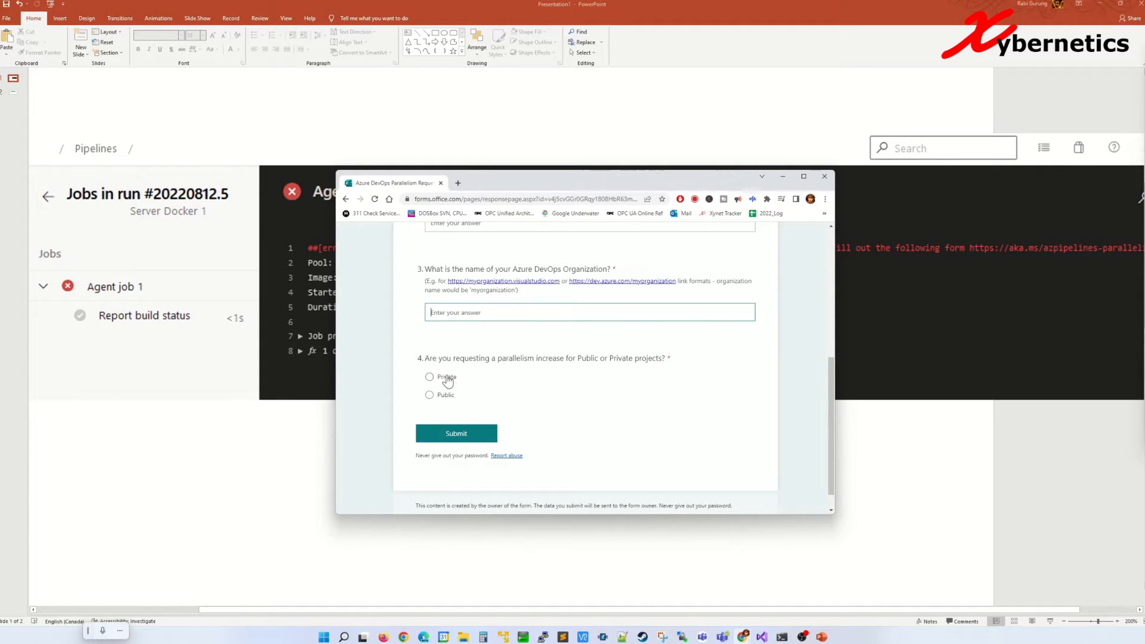
left_click(429, 377)
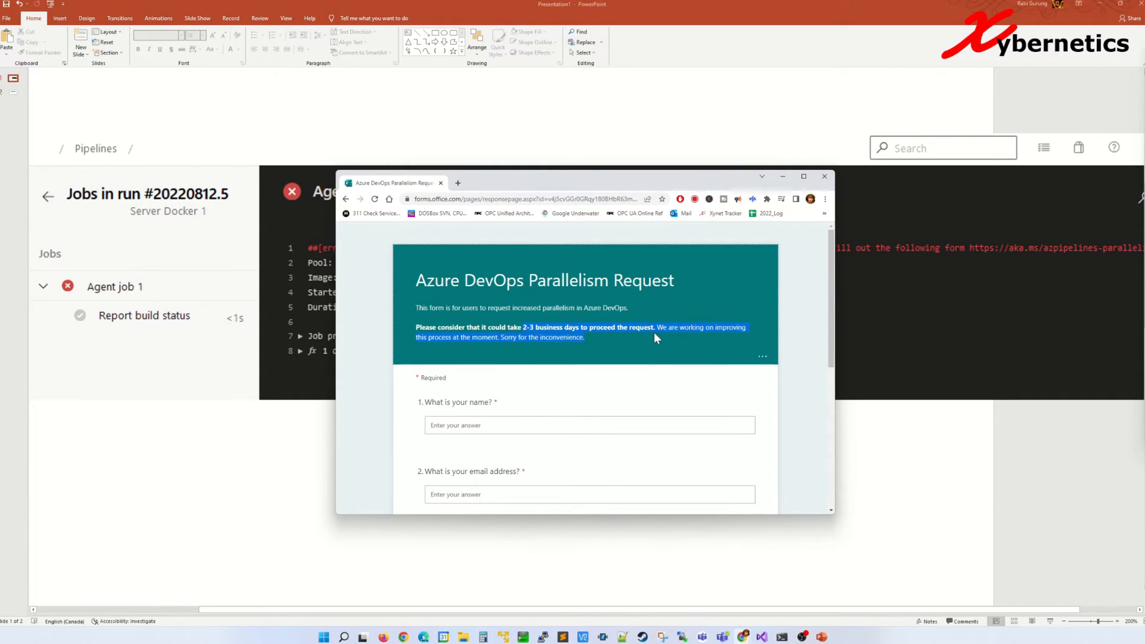
scroll("down", 3)
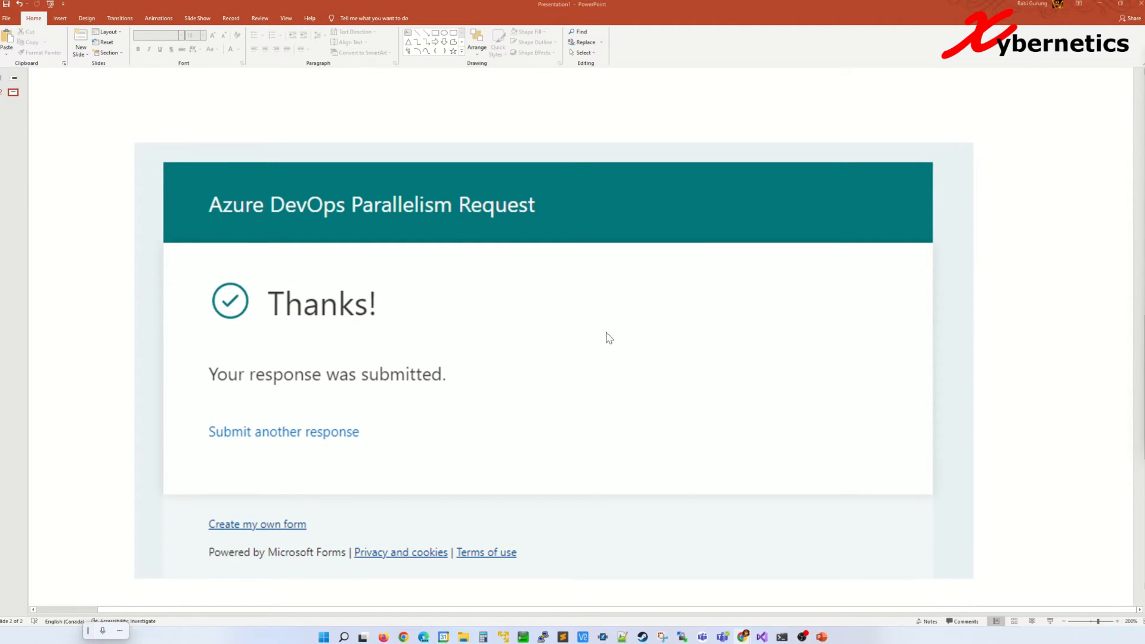
mouse_move(587, 323)
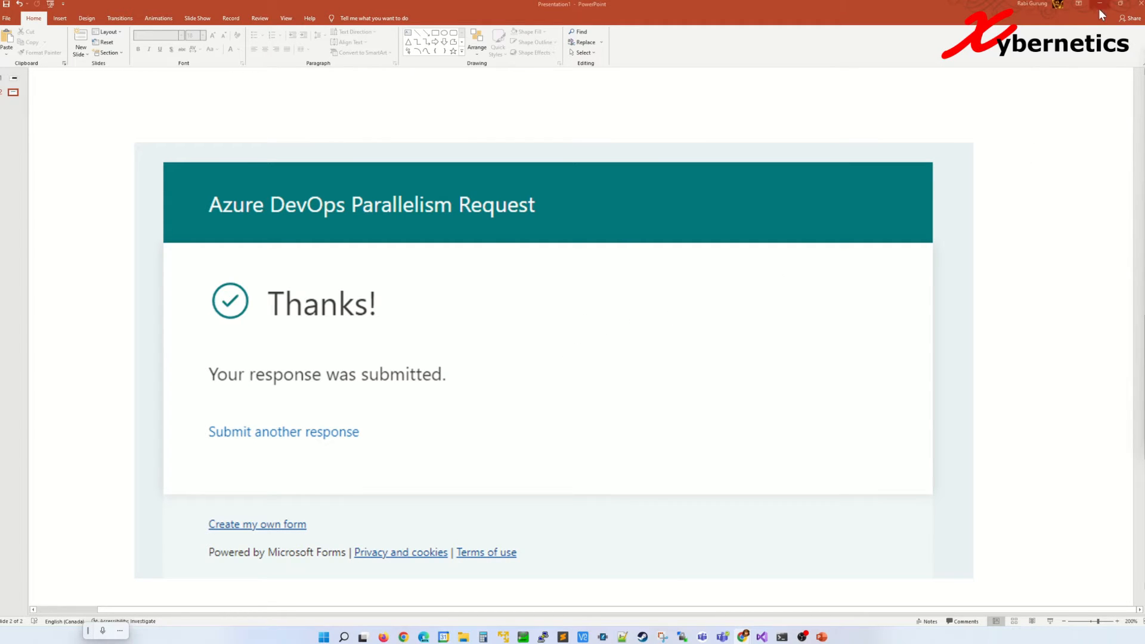
mouse_move(1101, 13)
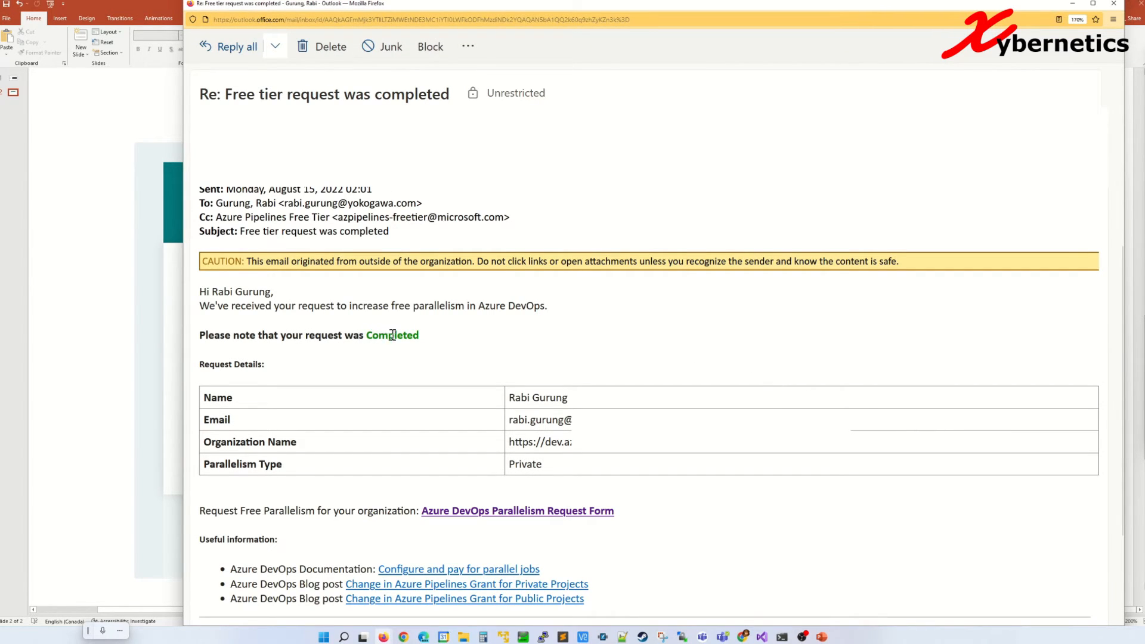
- Highlight the word Completed in the free tier request confirmation email
double_click(392, 334)
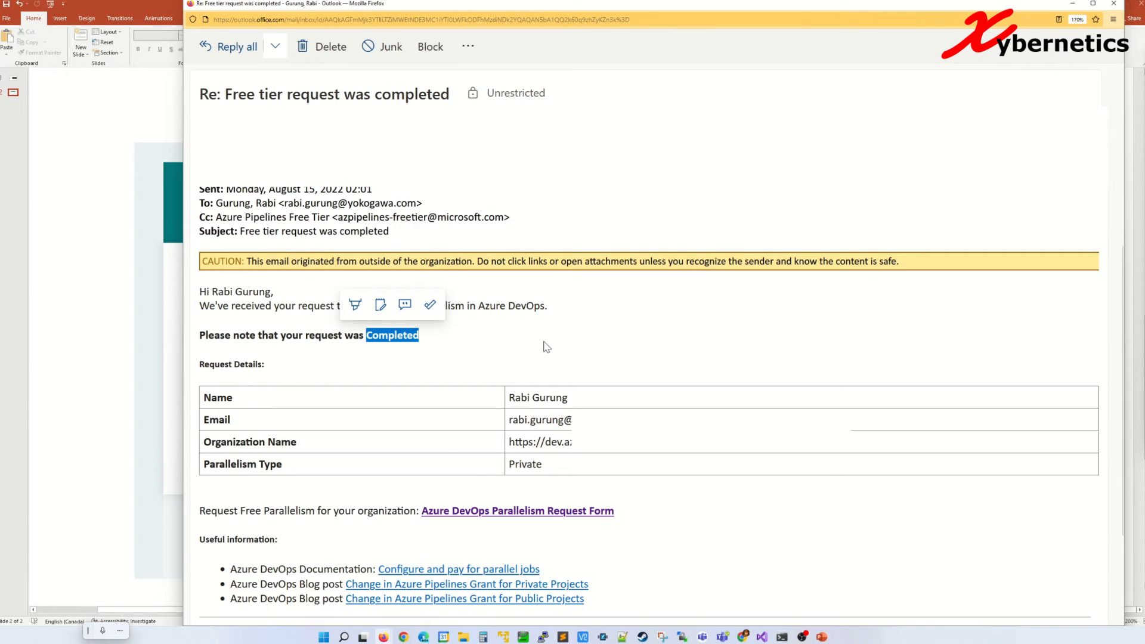
mouse_move(1074, 5)
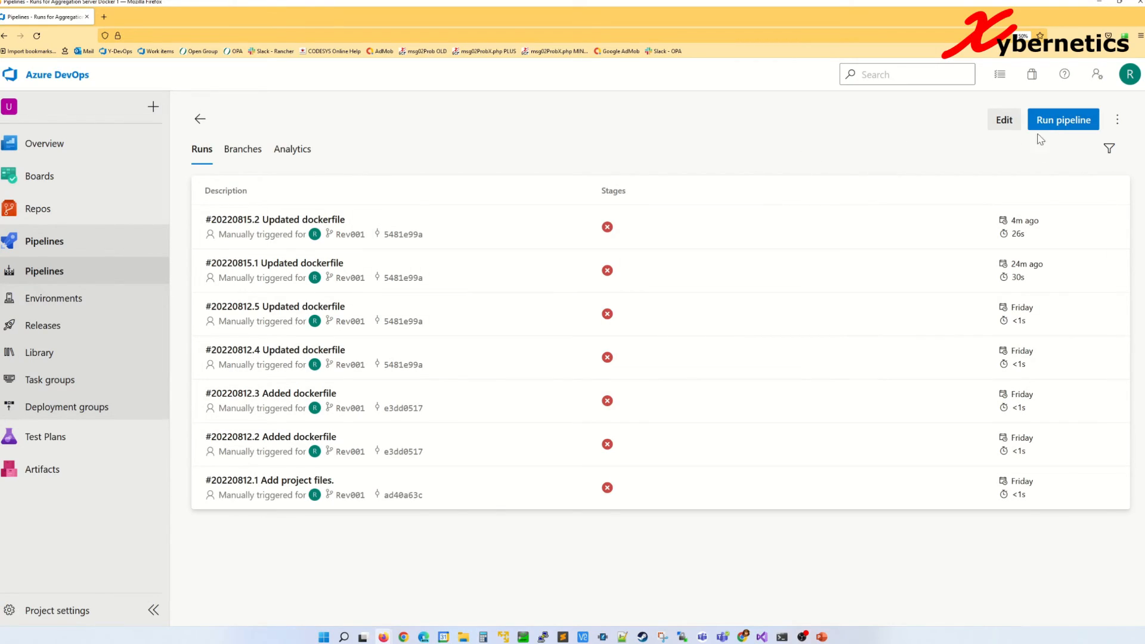
mouse_move(1063, 119)
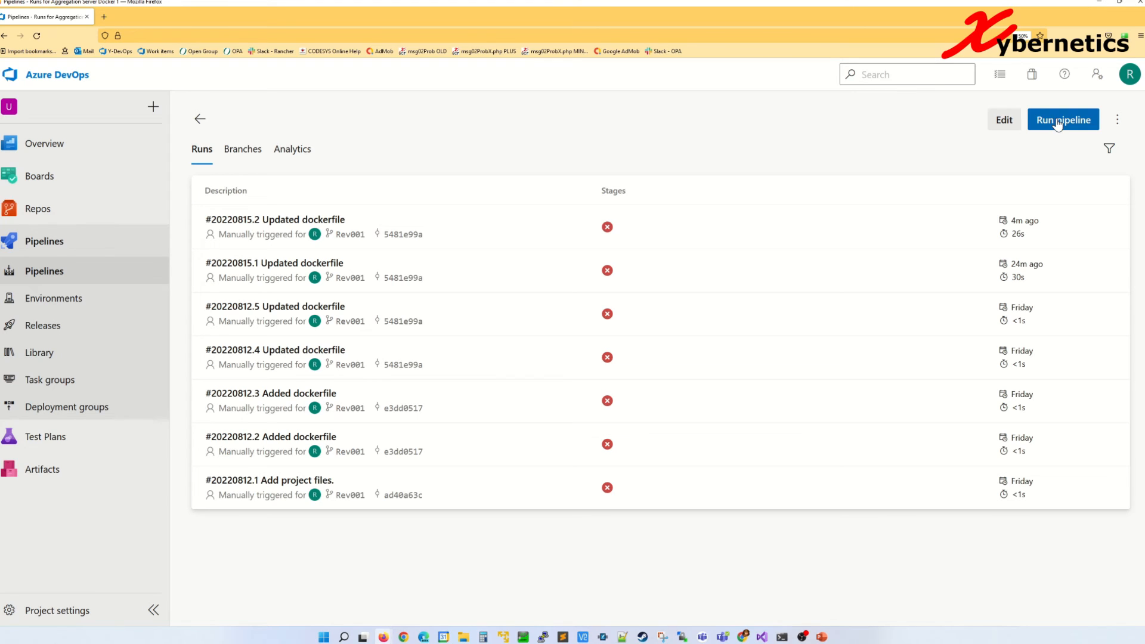
- Start pipeline run 20220815.3 with default settings and view the queued Agent job 1 log
left_click(1061, 119)
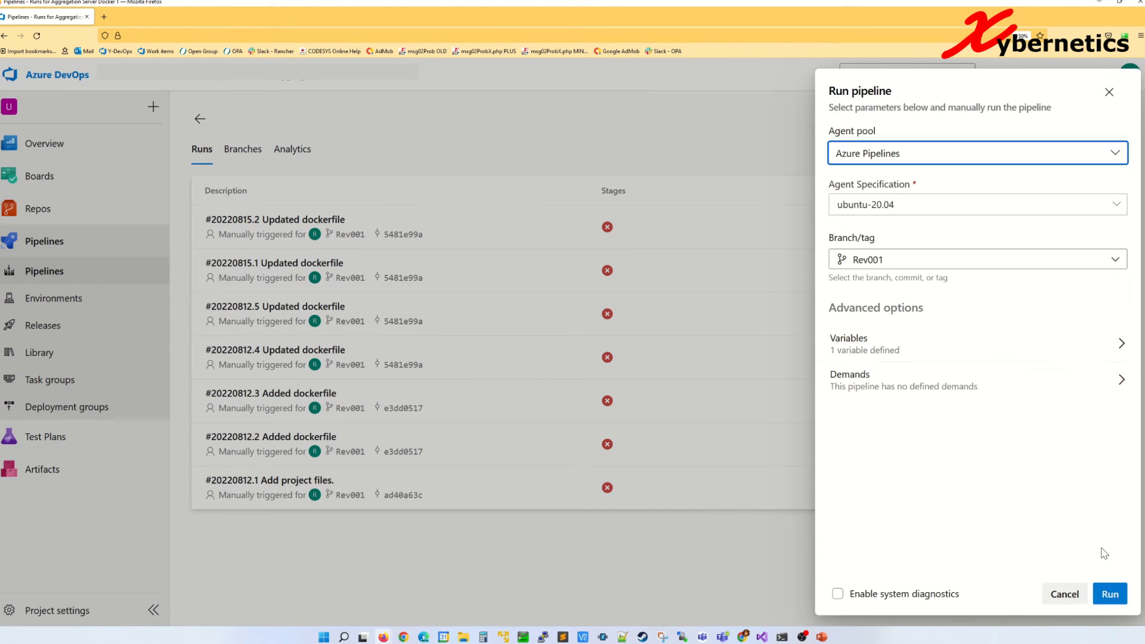
left_click(1109, 594)
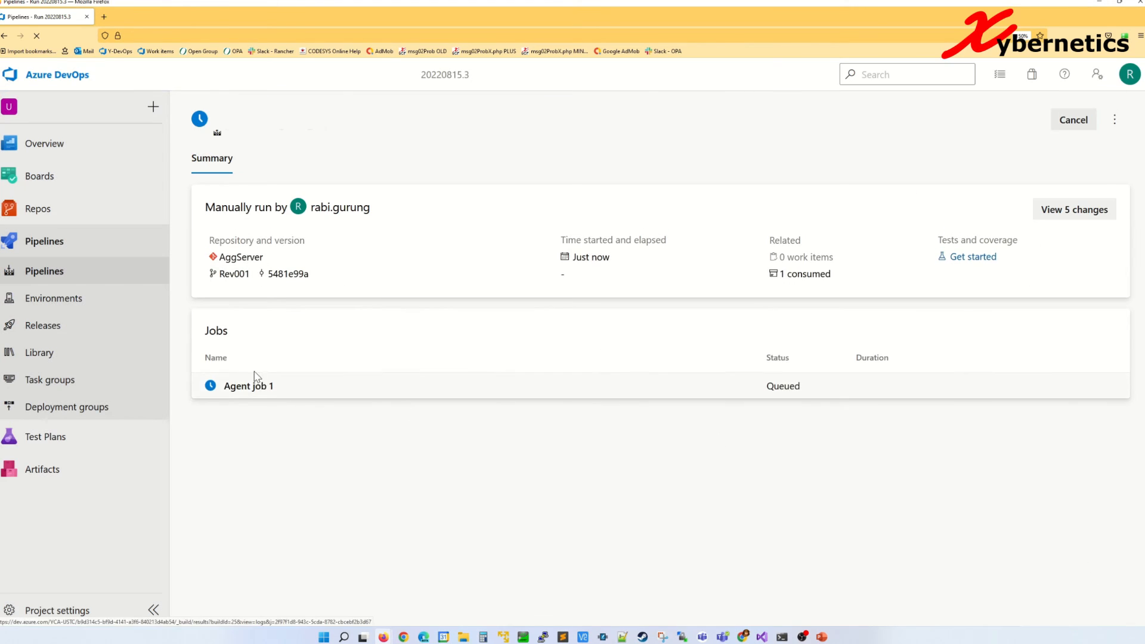
left_click(248, 385)
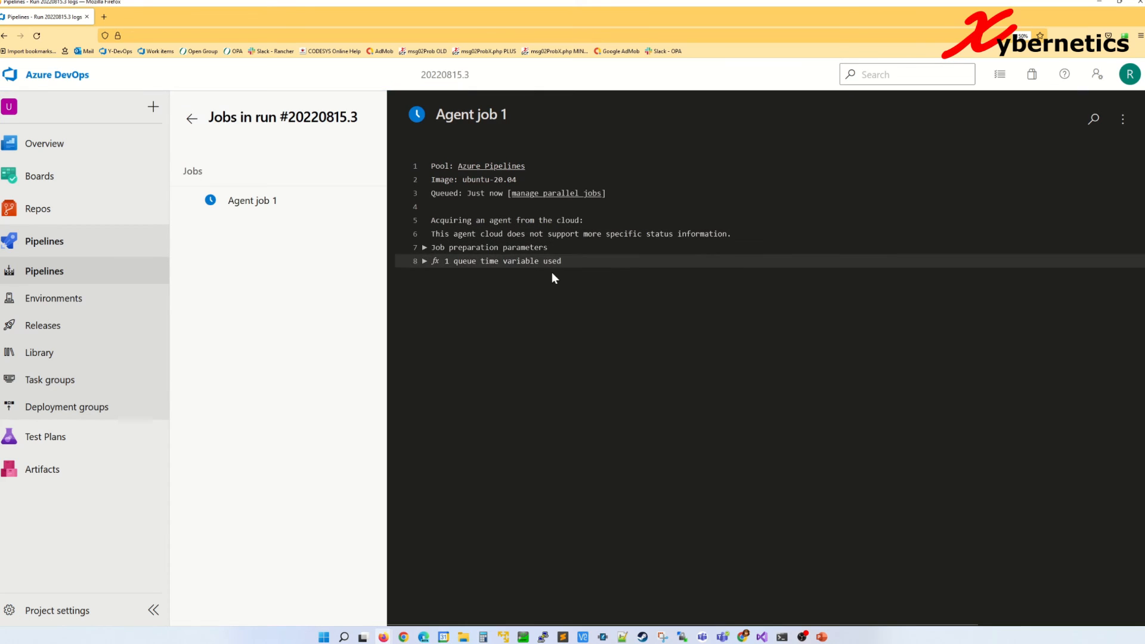
mouse_move(777, 421)
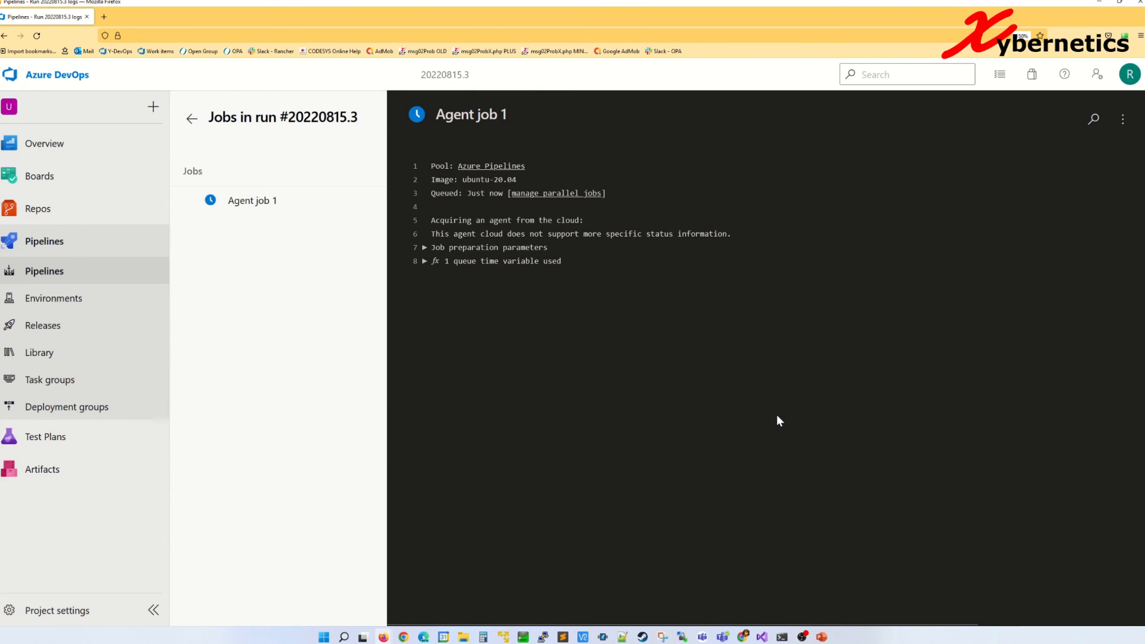